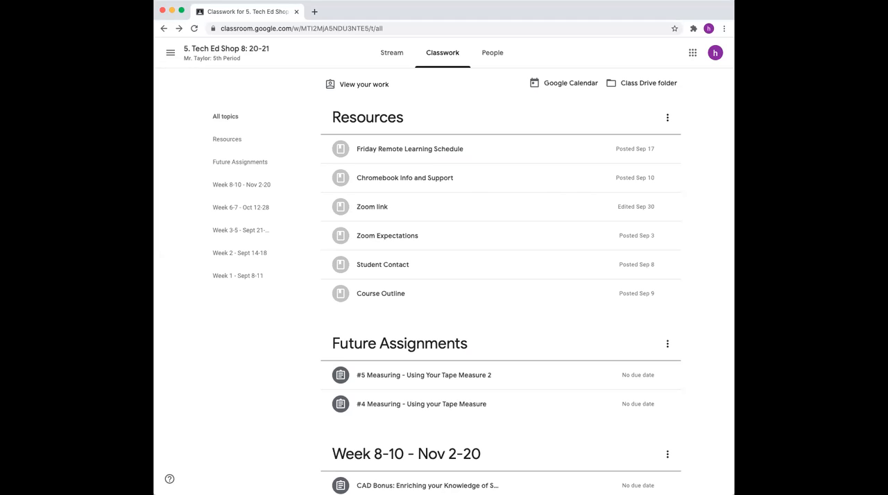
mouse_move(315, 134)
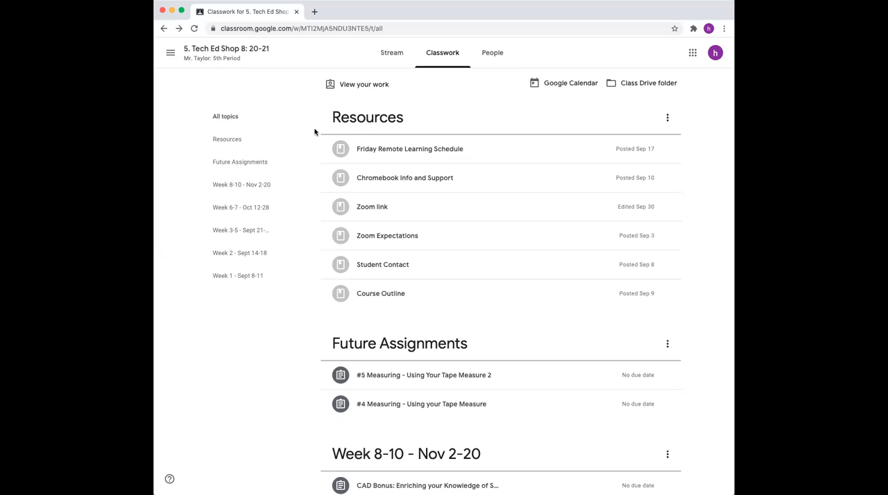
mouse_move(486, 218)
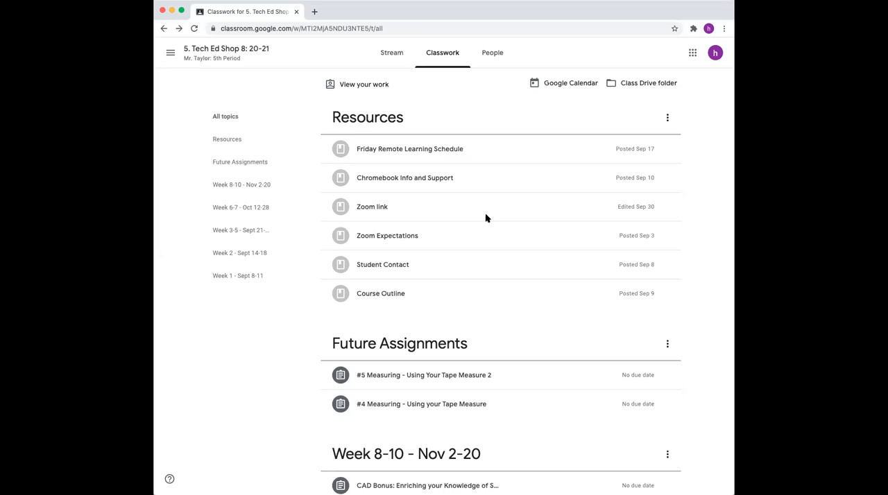
mouse_move(426, 222)
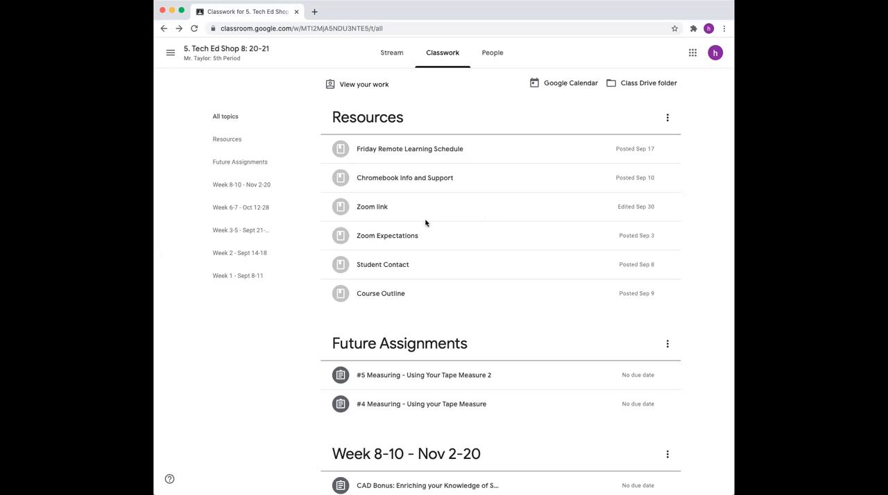
mouse_move(320, 118)
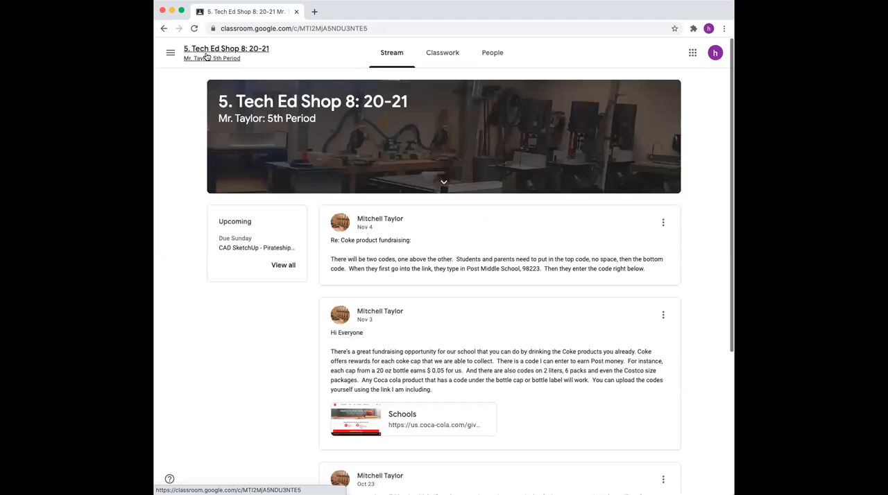
Go to the Classwork list and scroll down to the Week 8-10 Pirateship Playhouse assignment.
left_click(441, 53)
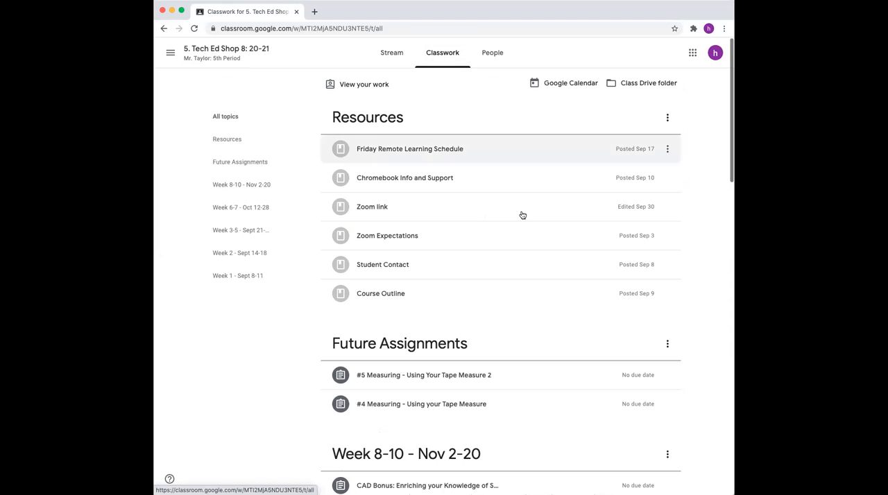
scroll("down", 3)
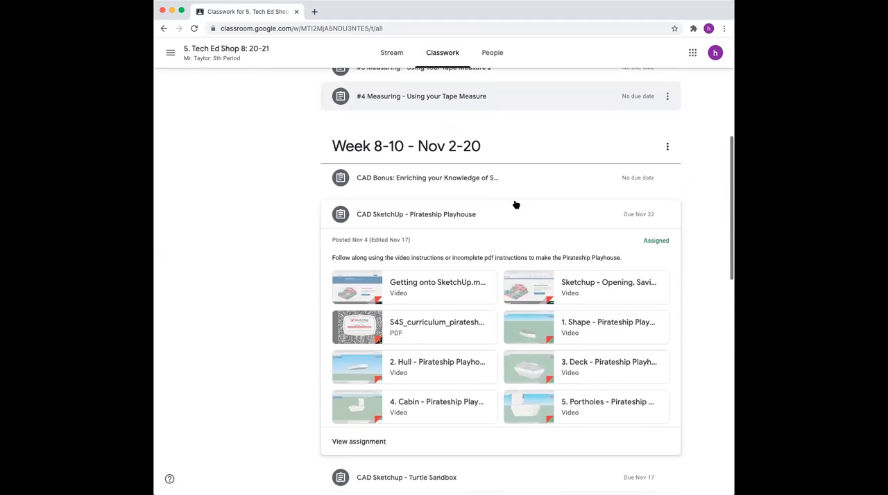
scroll("down", 3)
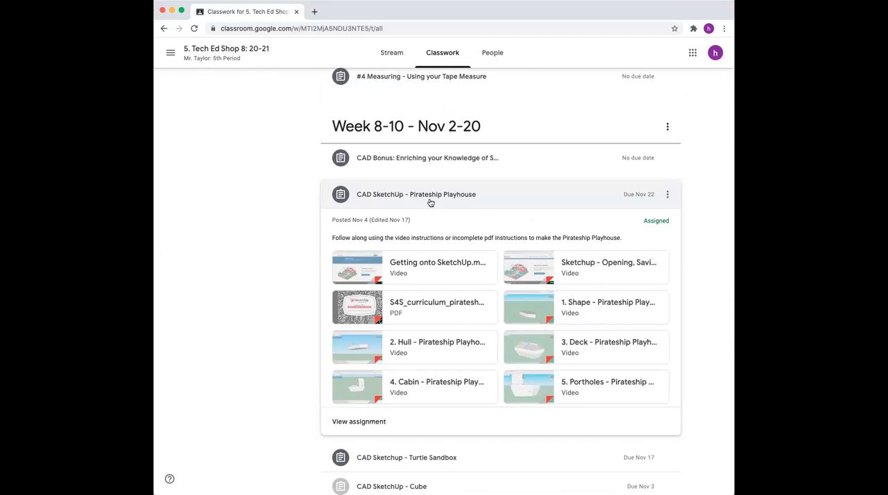
mouse_move(421, 315)
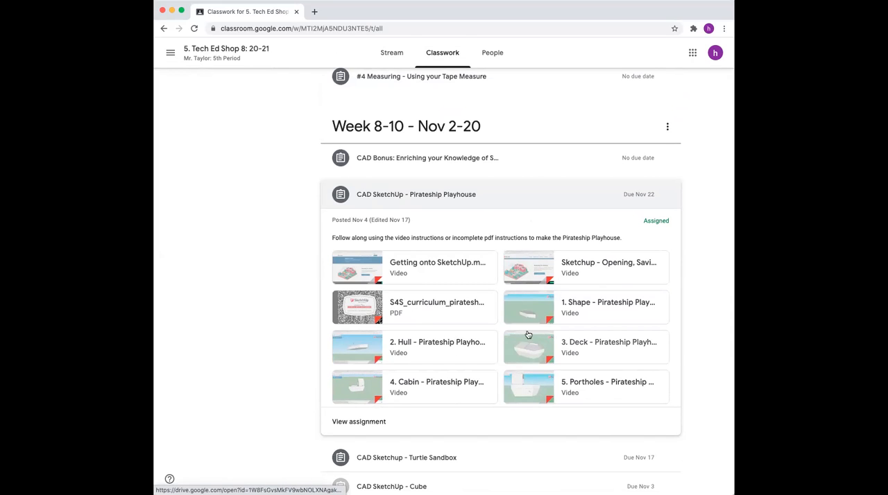
scroll("down", 3)
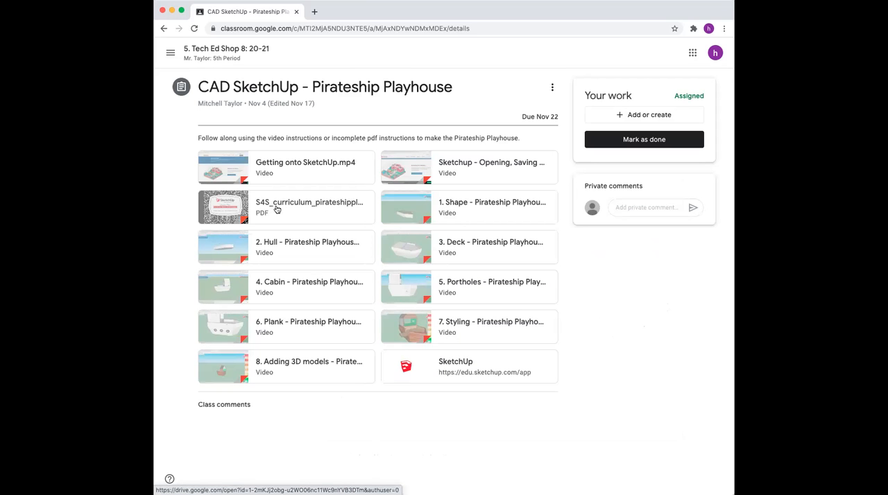
mouse_move(276, 208)
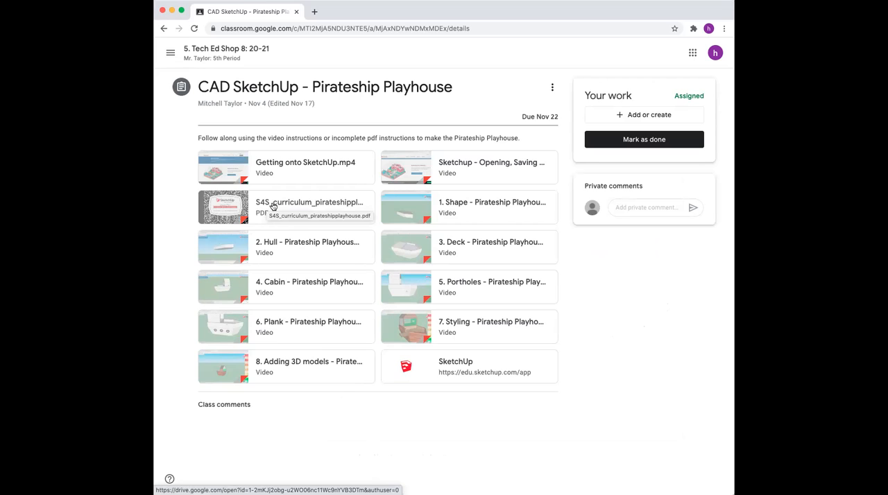
mouse_move(311, 208)
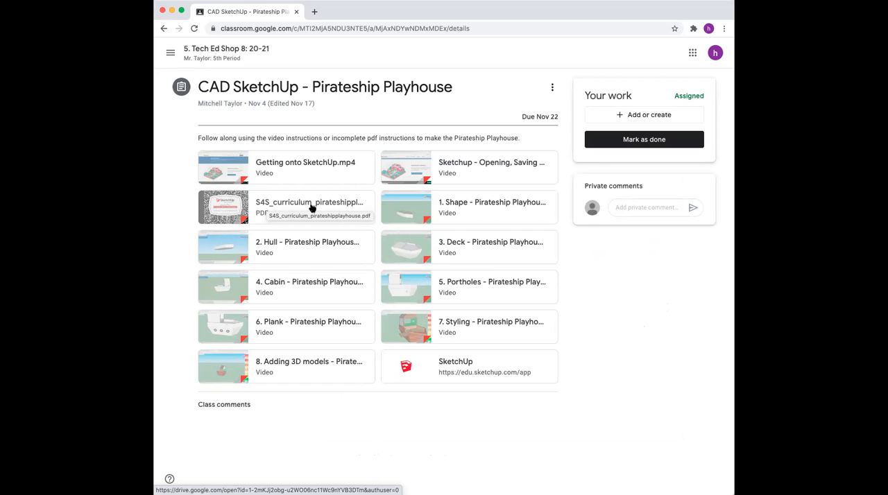
mouse_move(279, 208)
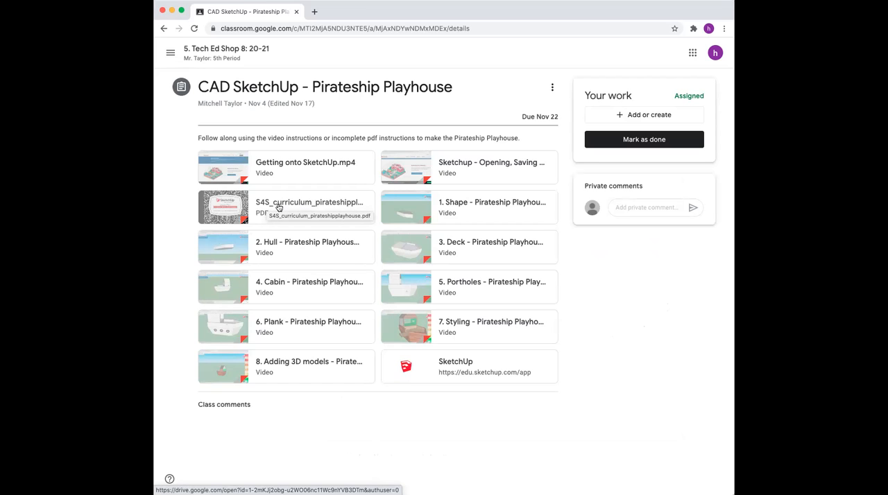
mouse_move(306, 210)
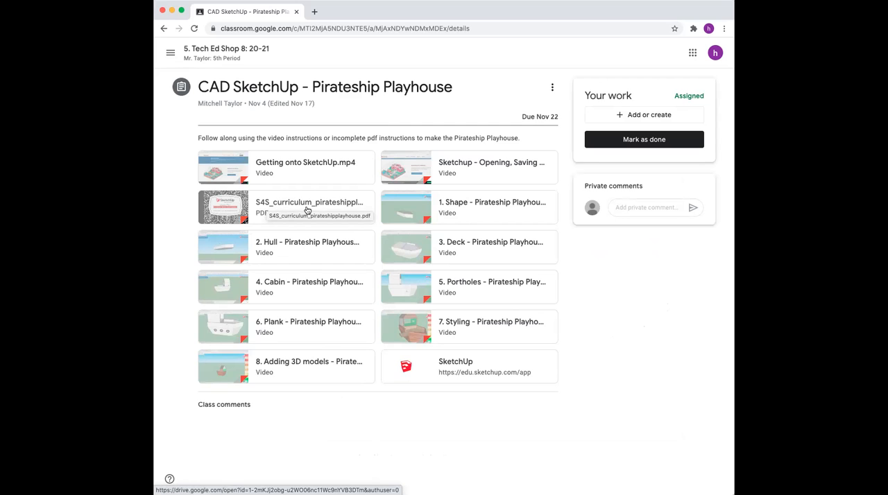
mouse_move(477, 369)
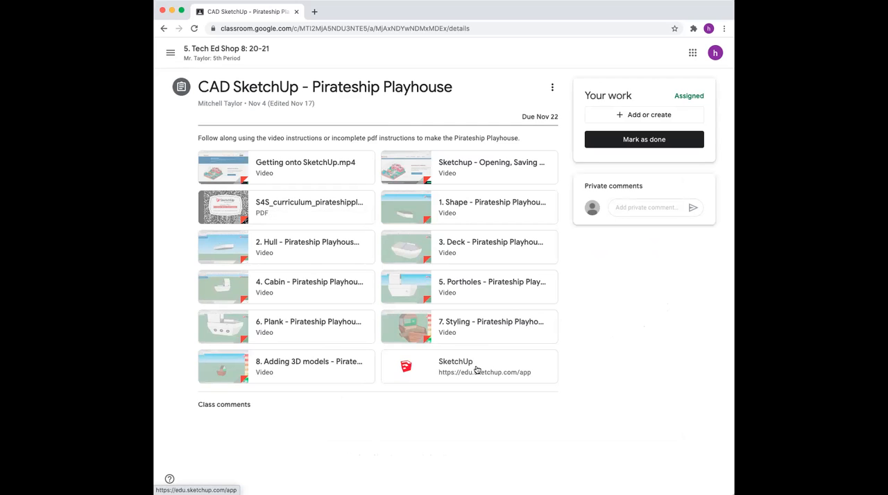
Launch SketchUp for Schools from the assignment's SketchUp link.
left_click(455, 366)
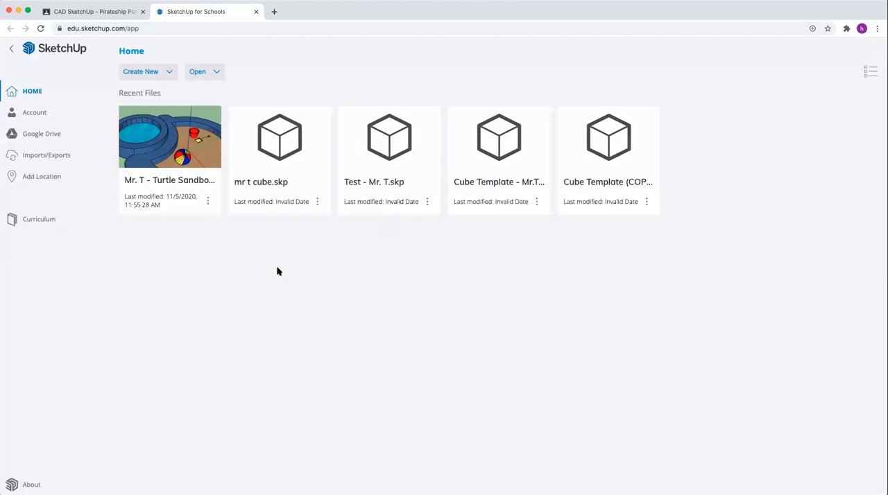
mouse_move(594, 199)
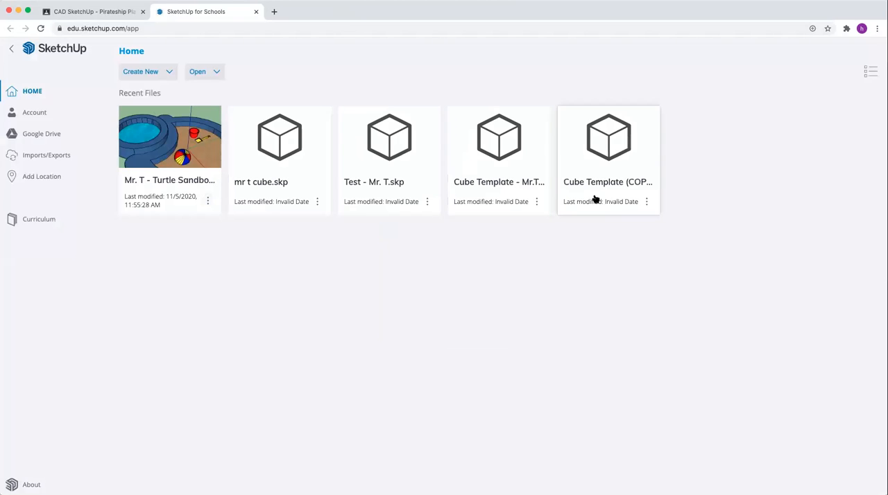
mouse_move(191, 352)
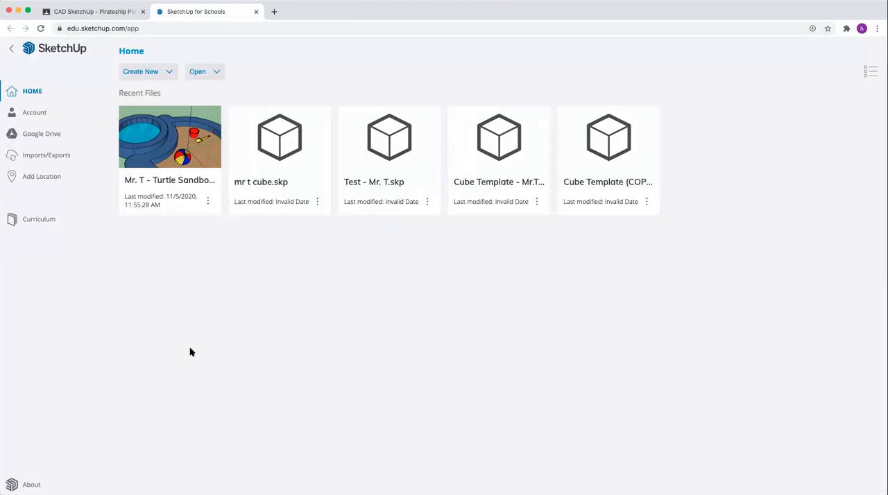
mouse_move(607, 326)
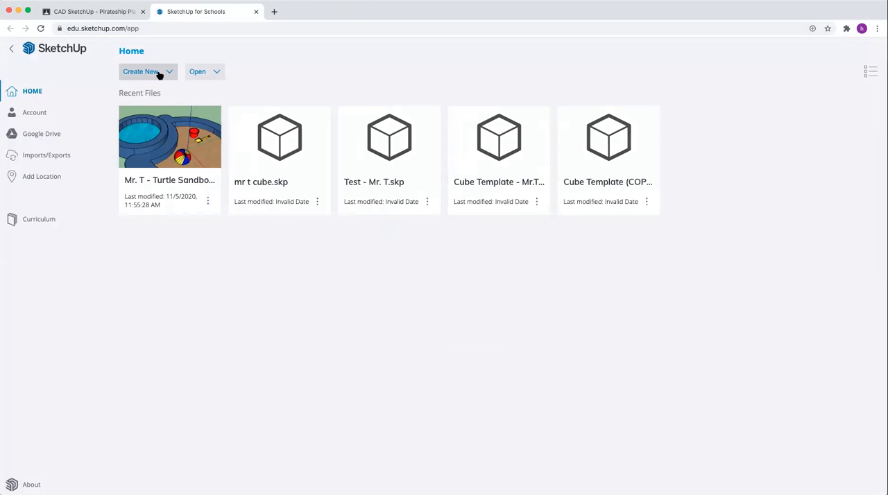
Start a new Simple Template - Feet and Inches model and delete the default person figure.
left_click(146, 71)
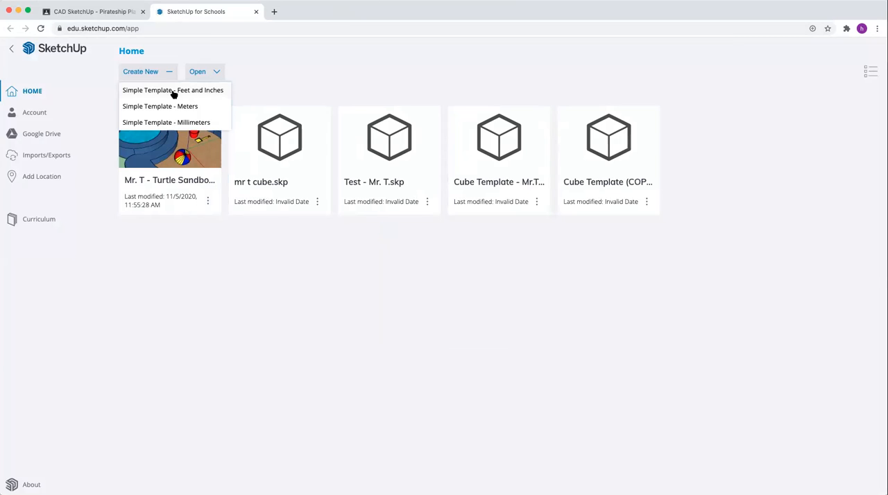
left_click(172, 89)
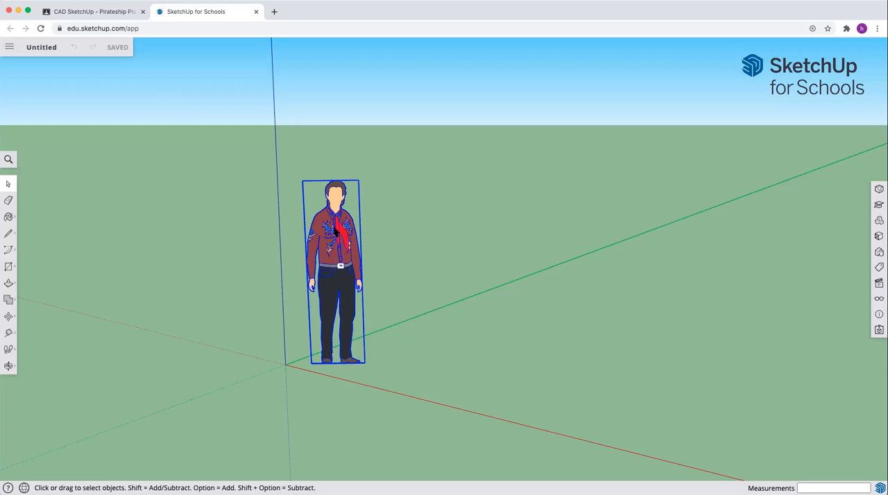
key("Delete")
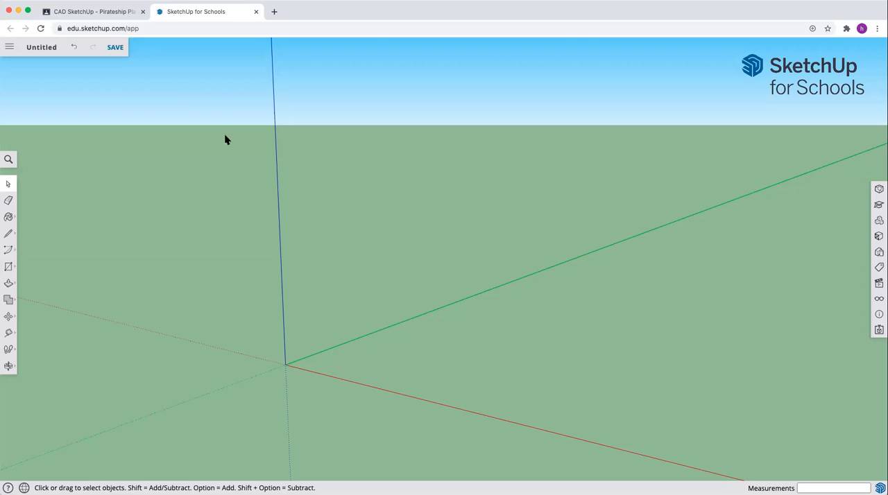
Name the new model 'Mr T - PirateShip Playhouse' in the Save dialog.
left_click(116, 47)
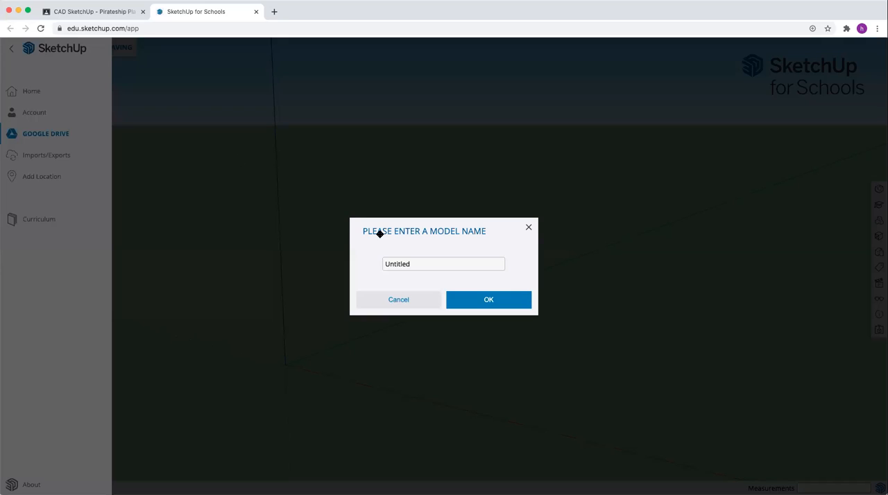
left_click(444, 264)
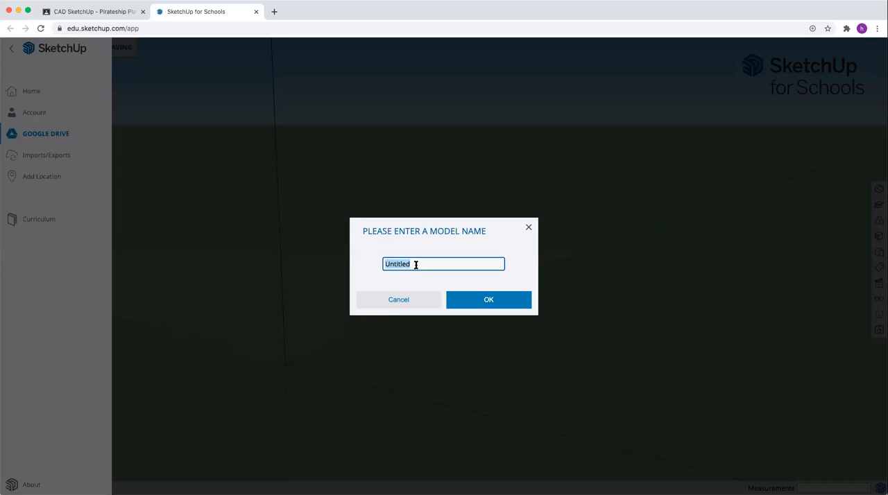
type("Mr T -")
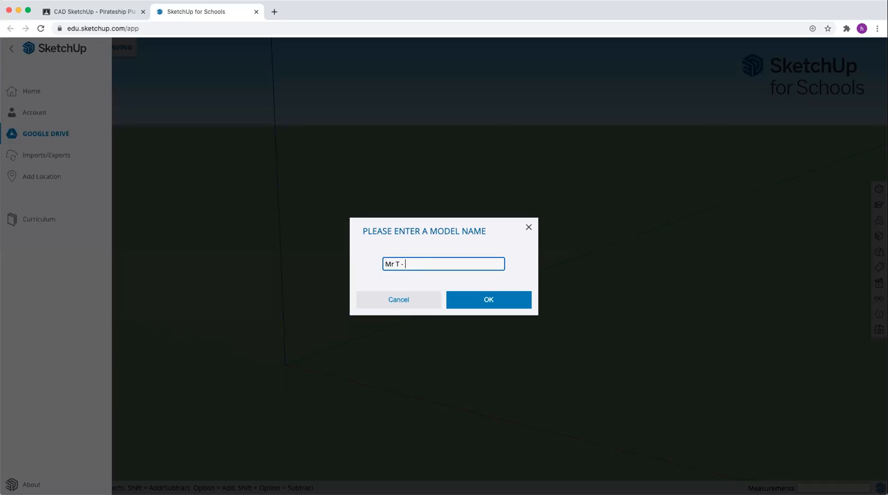
type("Pirates")
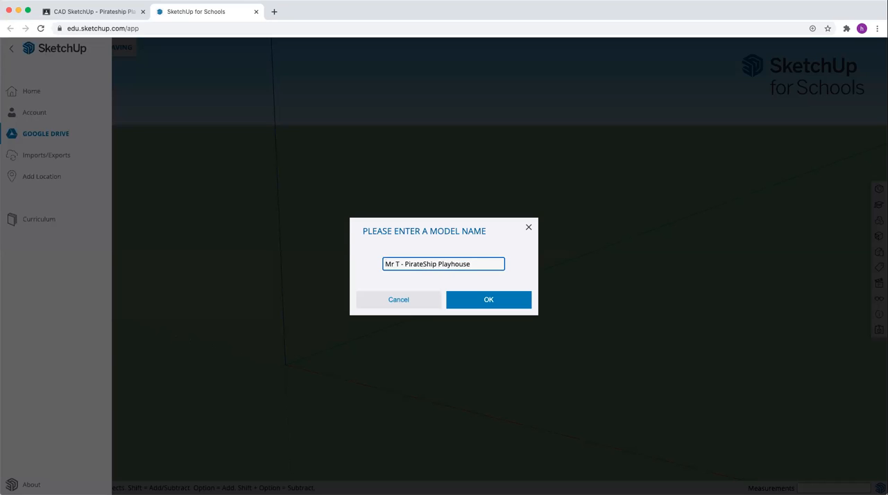
left_click(488, 300)
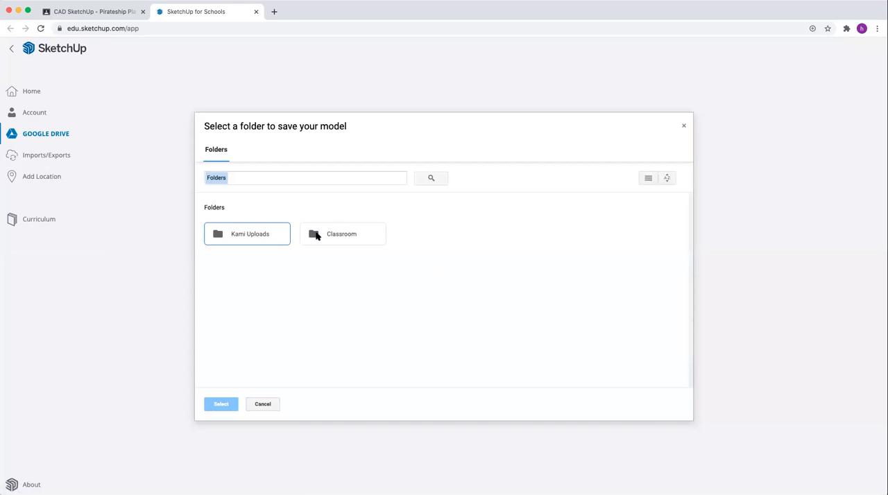
Save the model into the Classroom 6. Tech-Ed Shop 7 Drive folder.
double_click(341, 233)
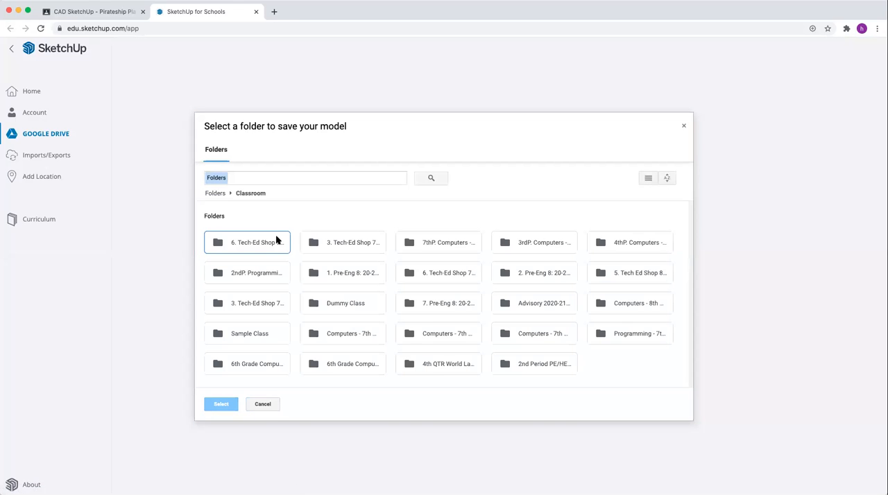
mouse_move(262, 248)
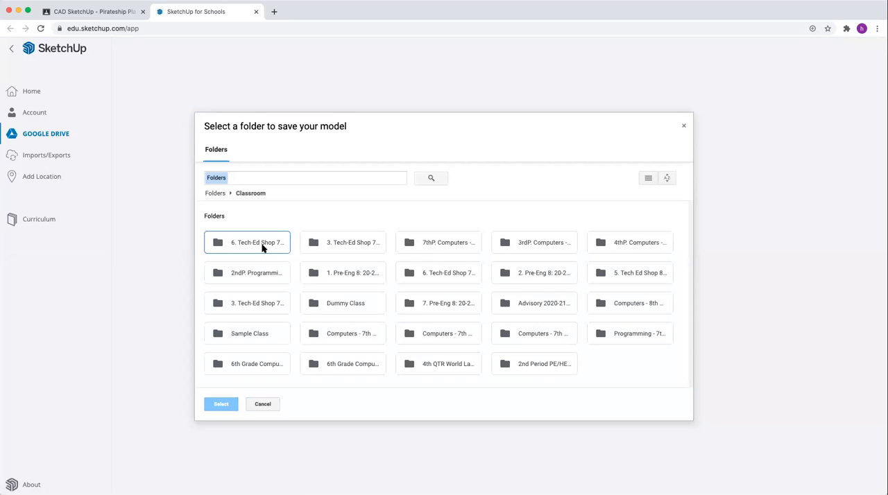
mouse_move(261, 310)
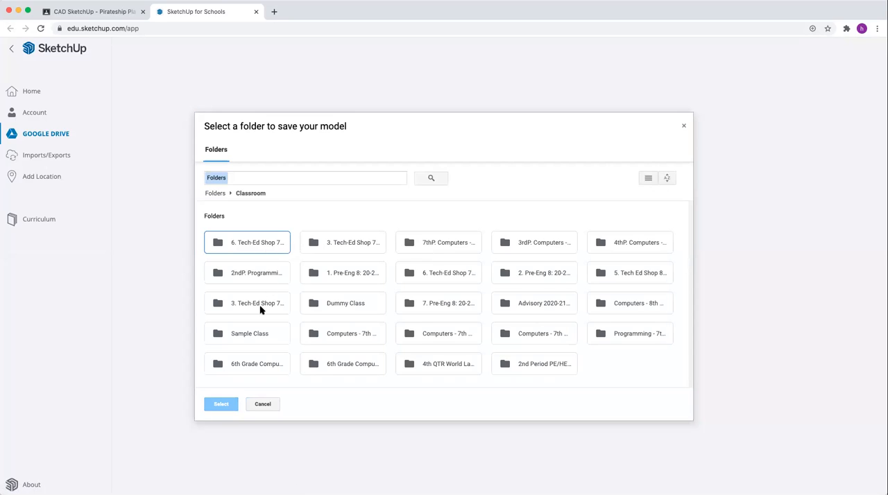
double_click(246, 242)
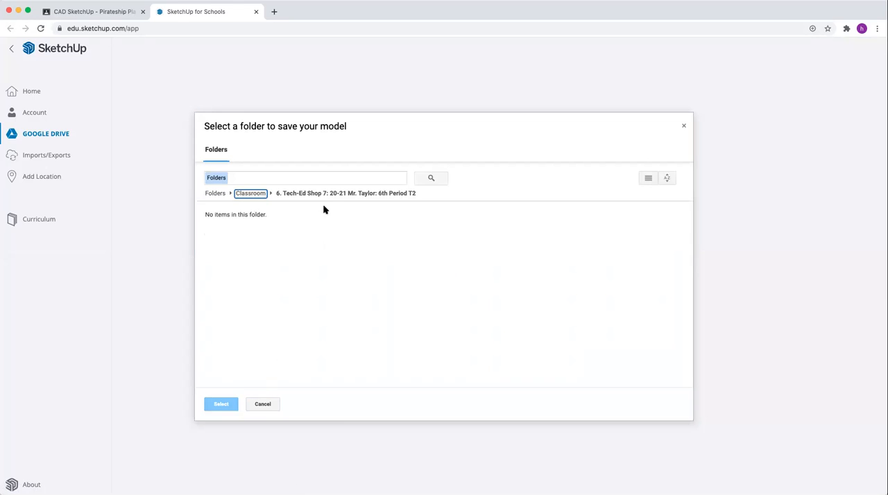
left_click(249, 193)
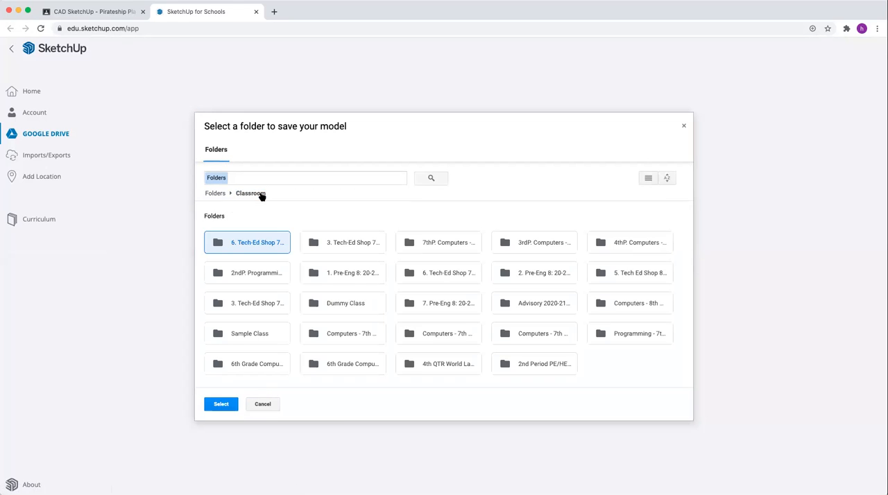
mouse_move(491, 284)
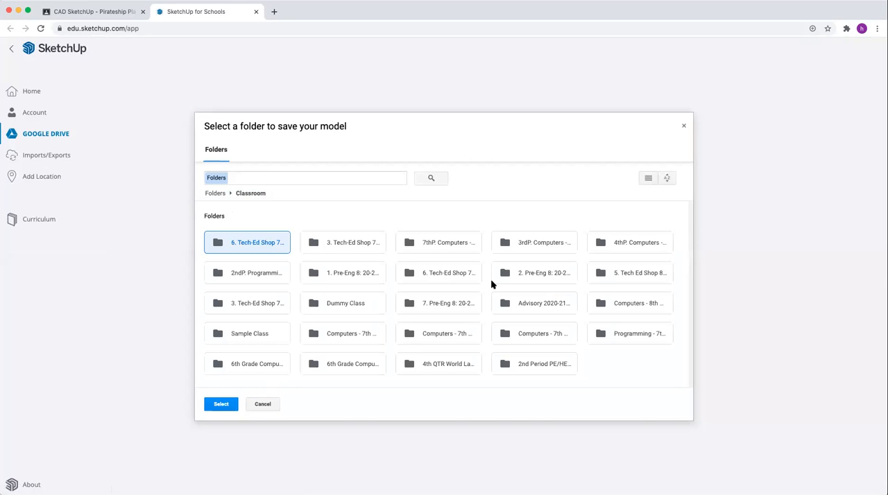
mouse_move(322, 244)
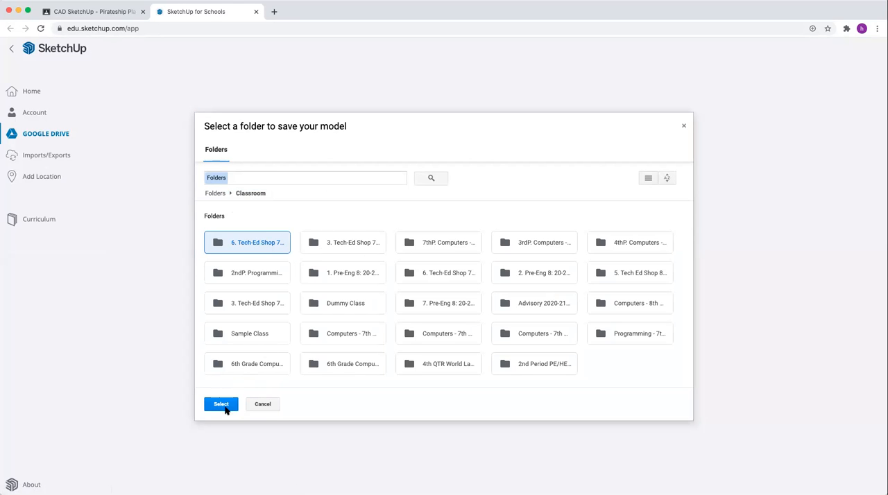
left_click(220, 405)
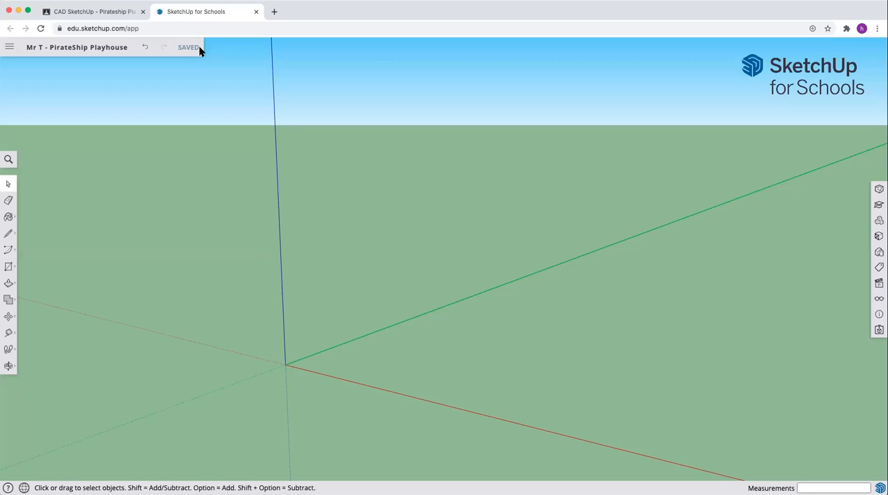
mouse_move(113, 243)
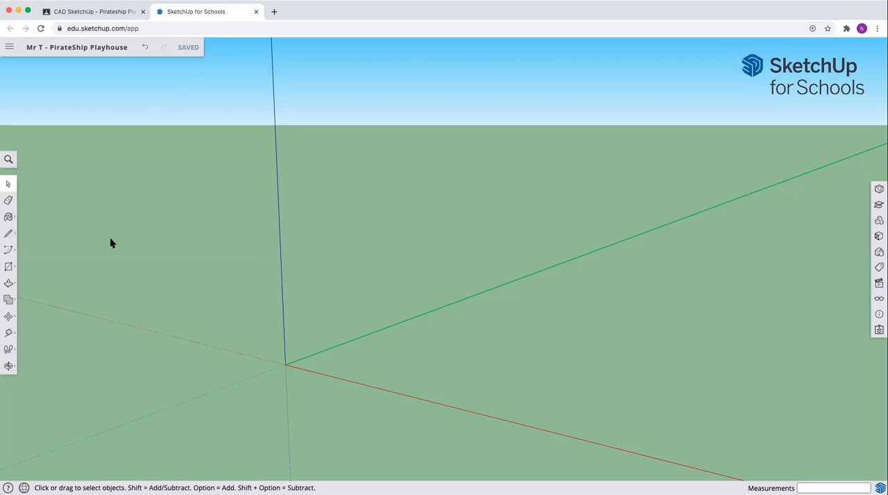
mouse_move(70, 244)
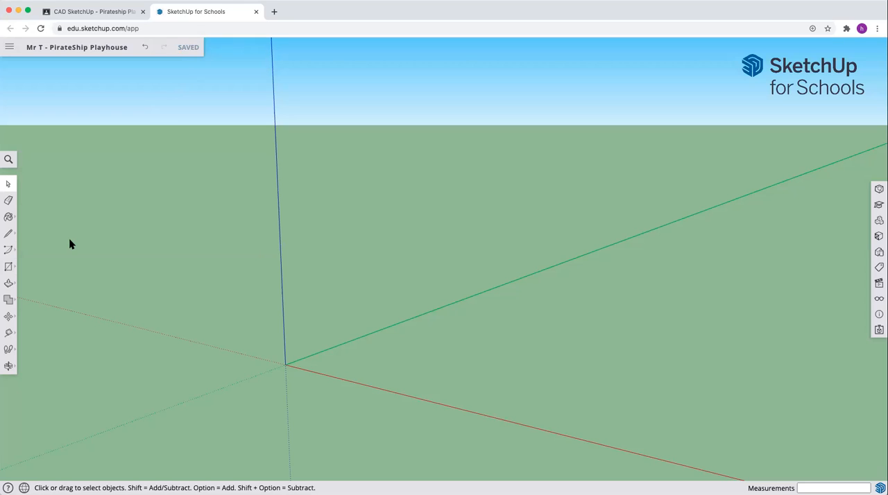
mouse_move(36, 262)
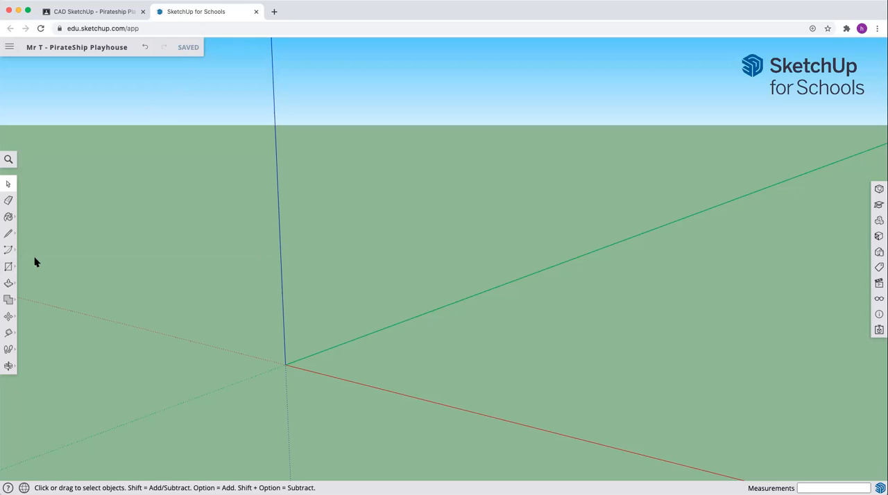
mouse_move(22, 300)
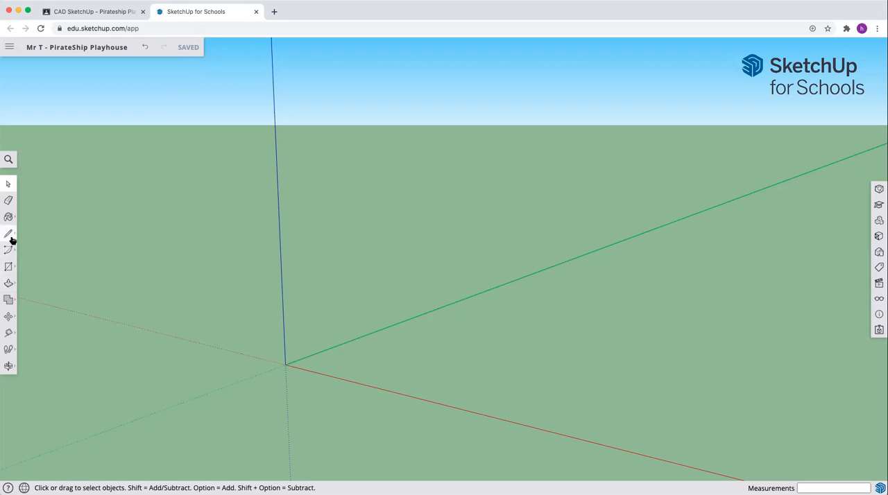
mouse_move(8, 200)
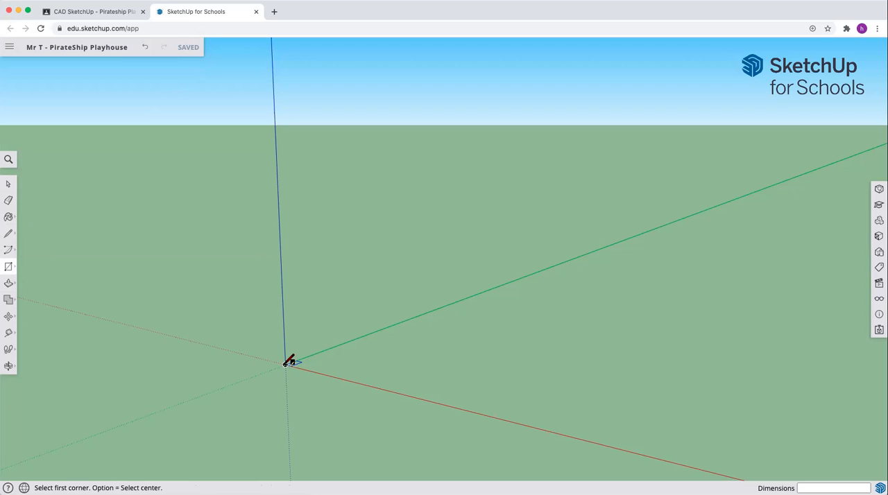
Draw an 8' by 6' rectangle on the ground starting at the origin.
left_click(286, 363)
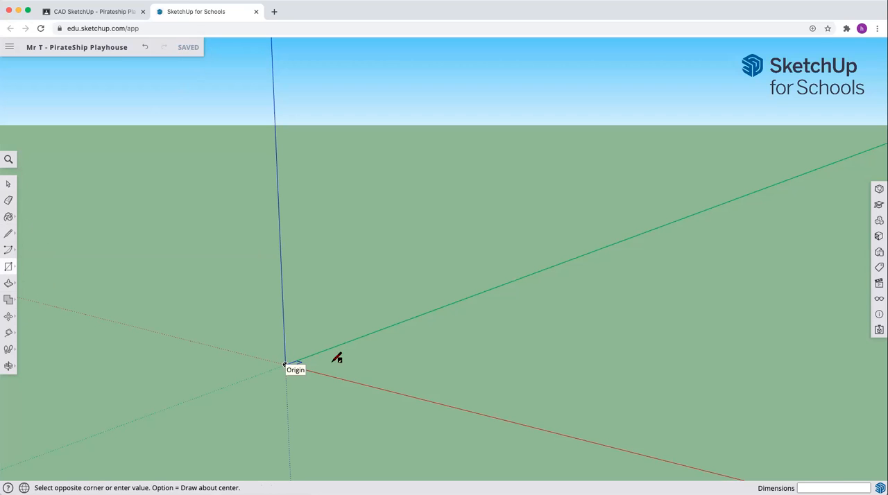
left_click_drag(284, 366, 544, 360)
type("8',")
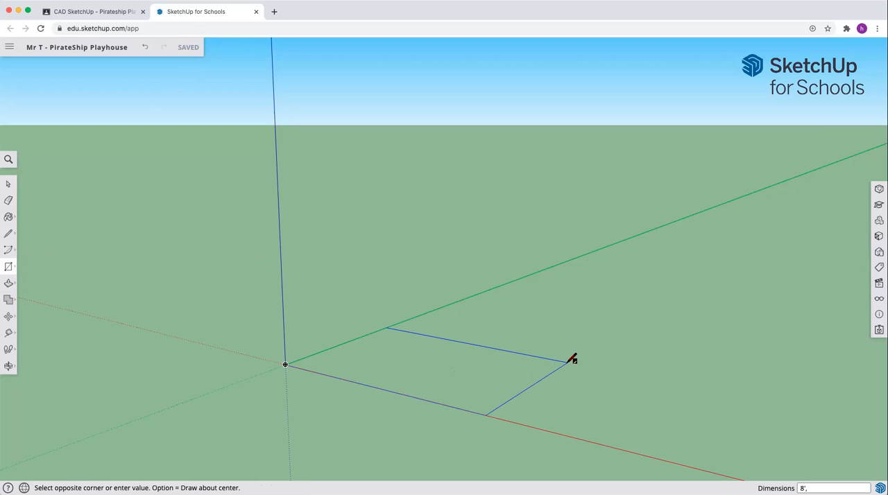
type("6'")
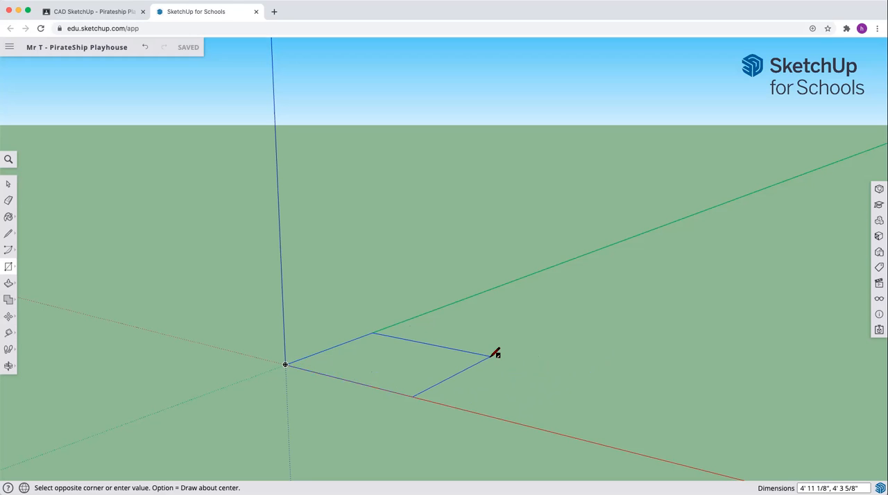
type("8',")
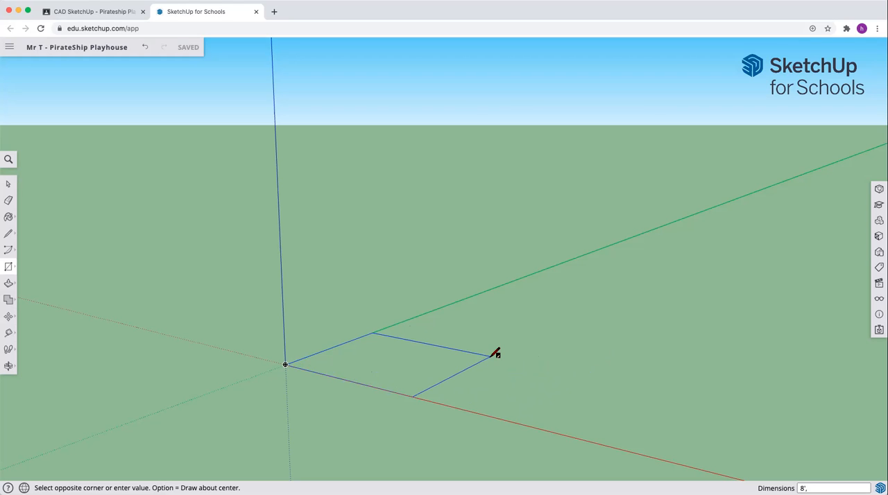
type("6'")
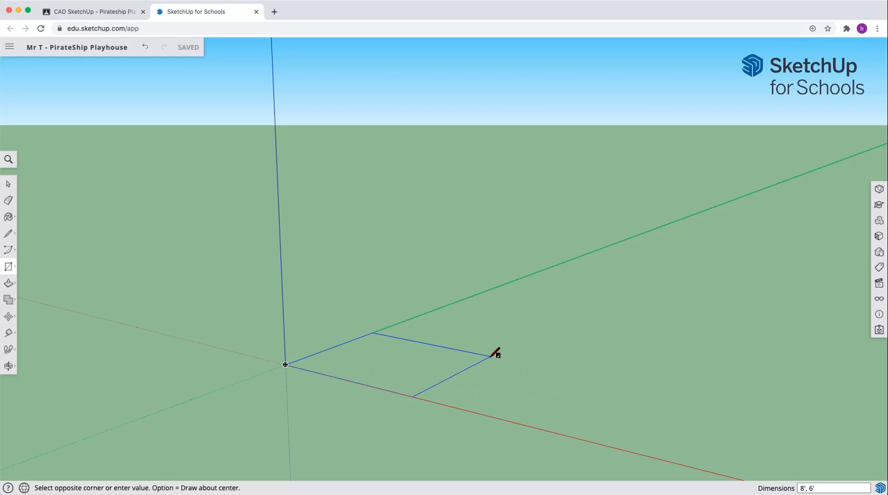
left_click(497, 354)
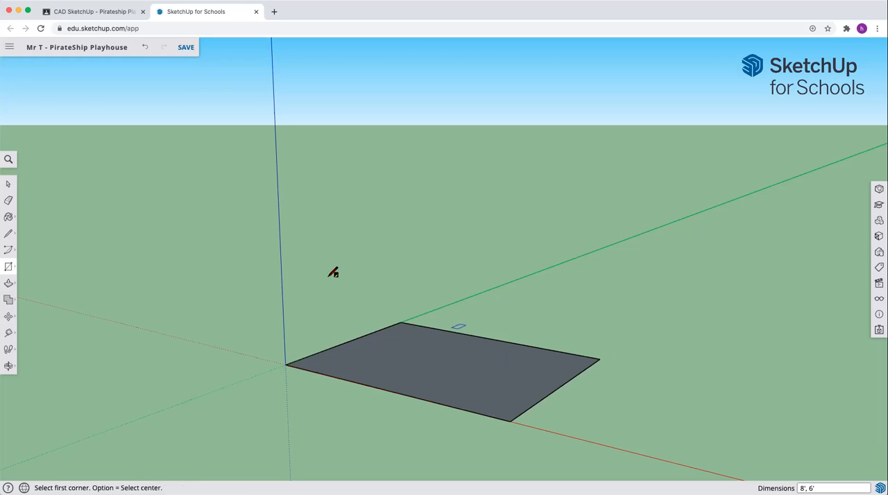
Draw two edges to a bow point and erase the shared edge, making one ship-shaped face.
left_click(8, 233)
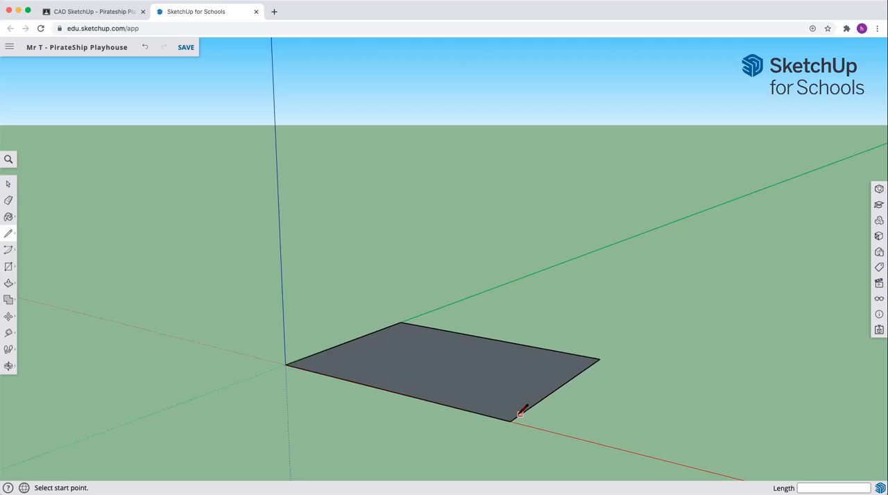
mouse_move(557, 387)
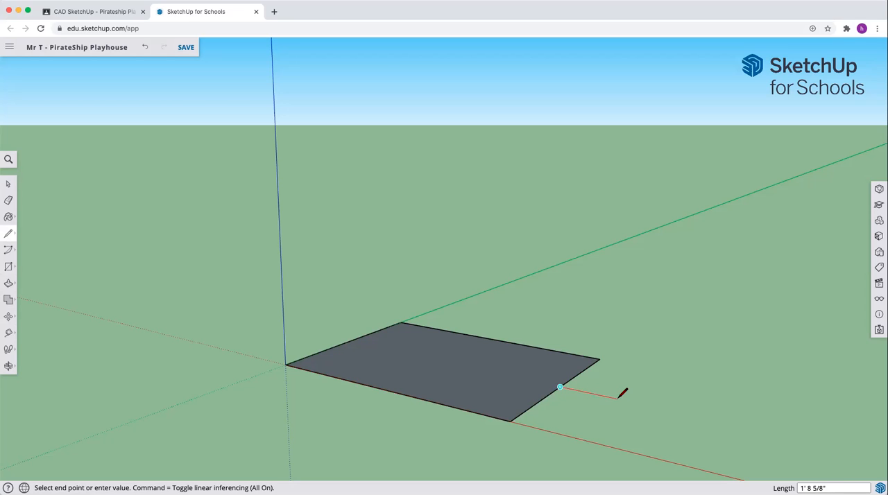
mouse_move(621, 391)
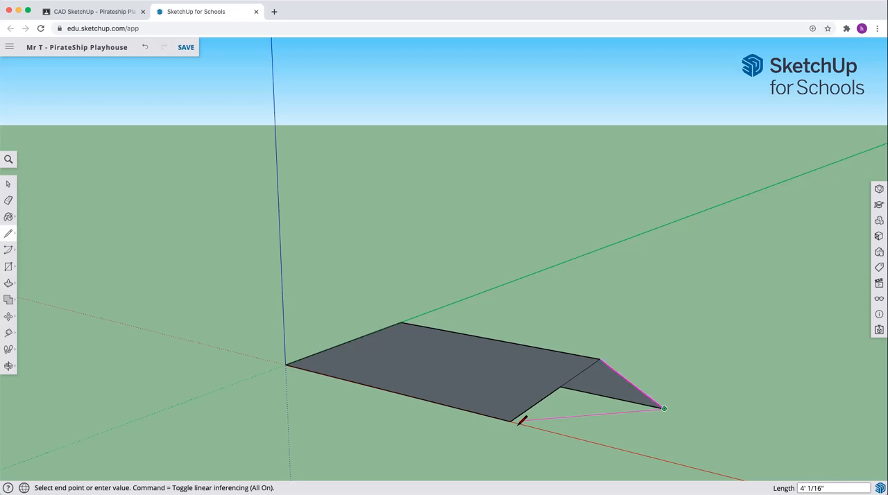
left_click(663, 408)
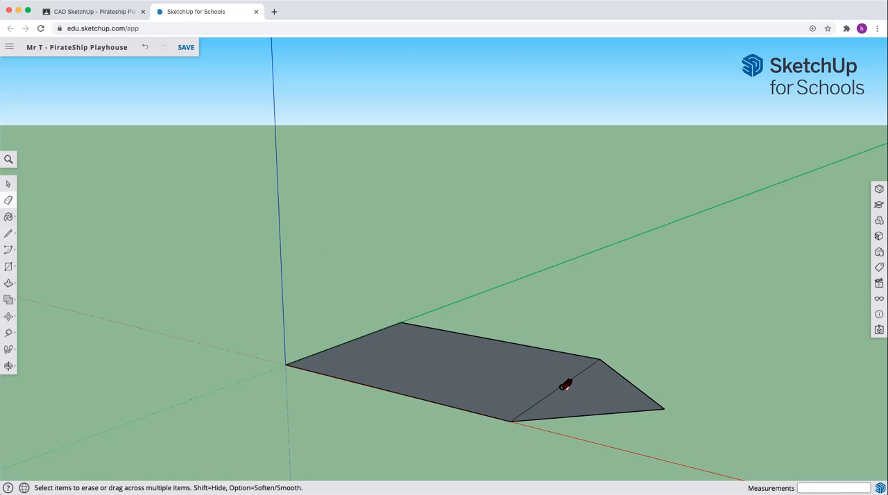
left_click(566, 386)
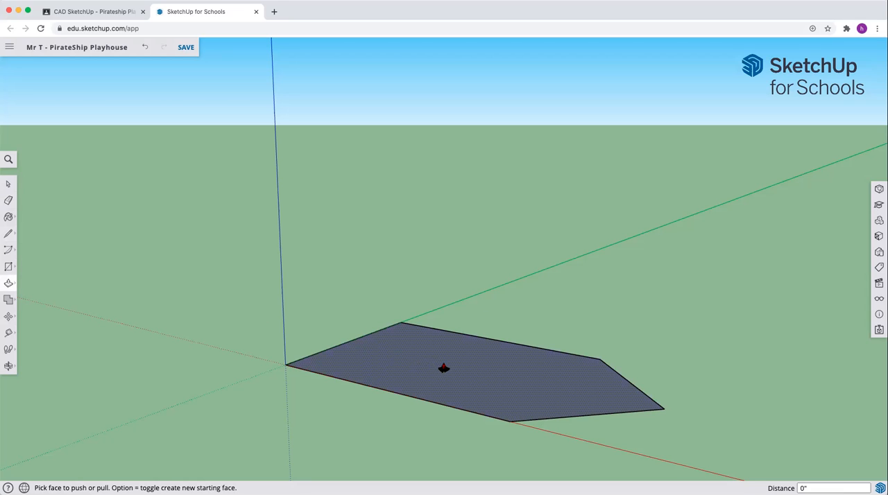
mouse_move(464, 369)
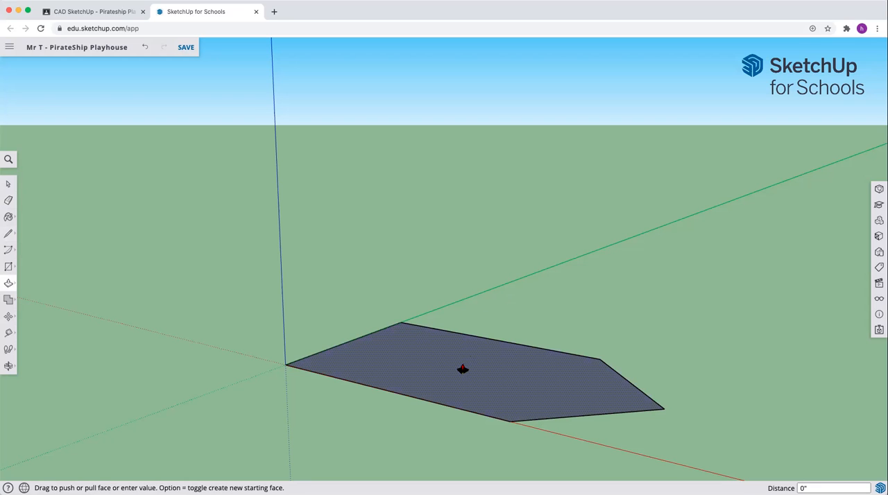
Push/Pull the ship-shaped face up into a 1'6" thick slab.
left_click_drag(463, 369, 463, 339)
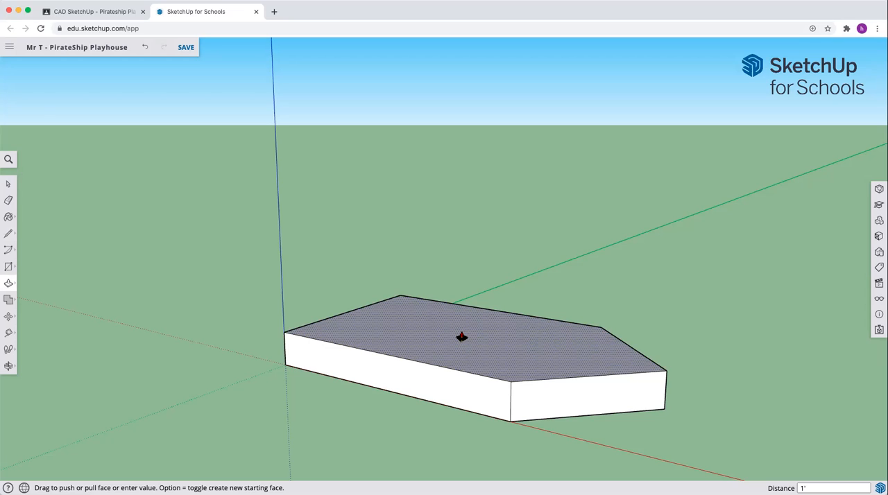
type("1'6\"")
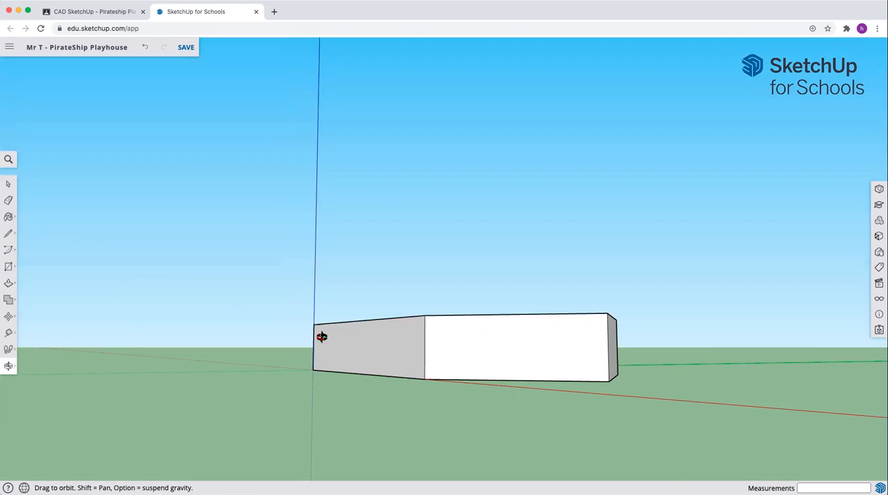
Orbit around the slab to check it, then save the model.
left_click_drag(322, 337, 468, 369)
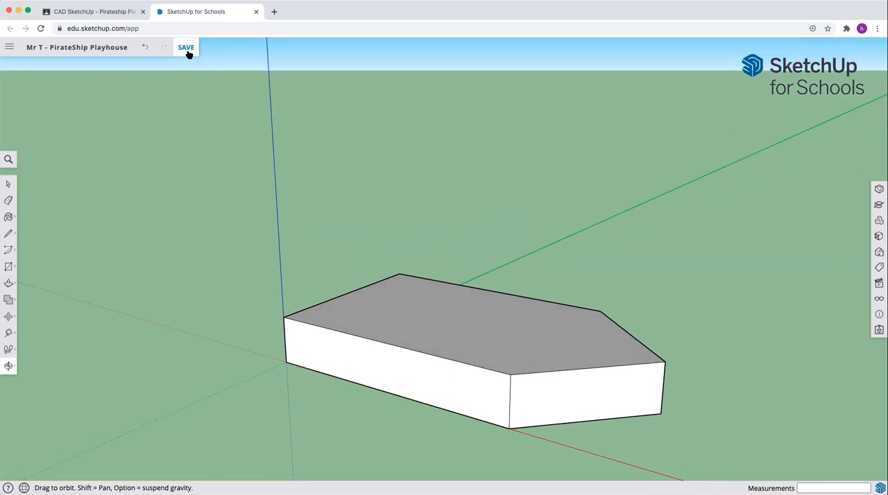
left_click(186, 47)
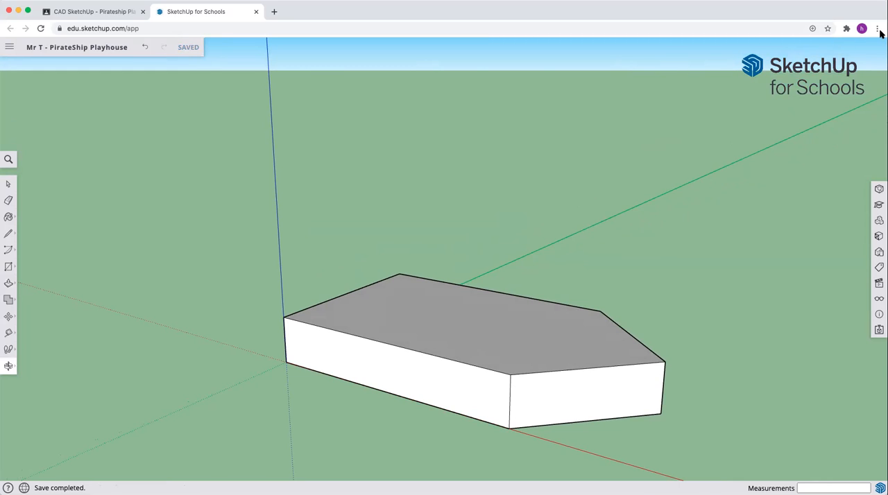
mouse_move(832, 80)
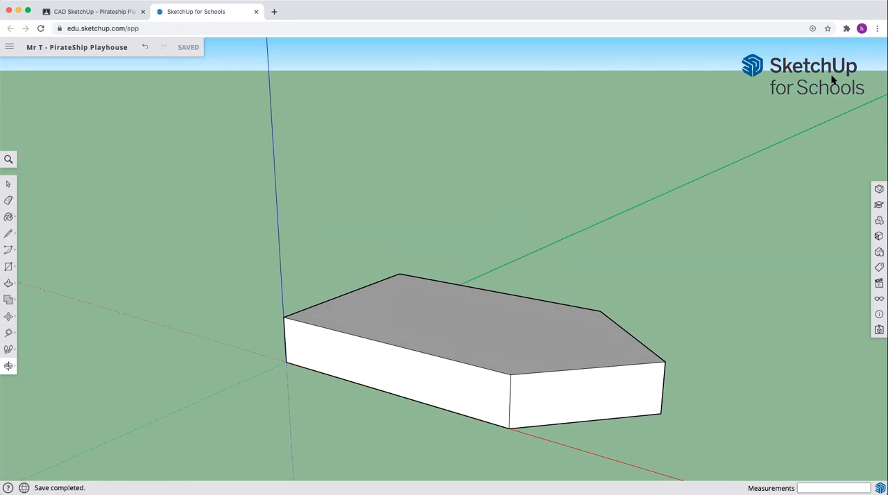
mouse_move(824, 85)
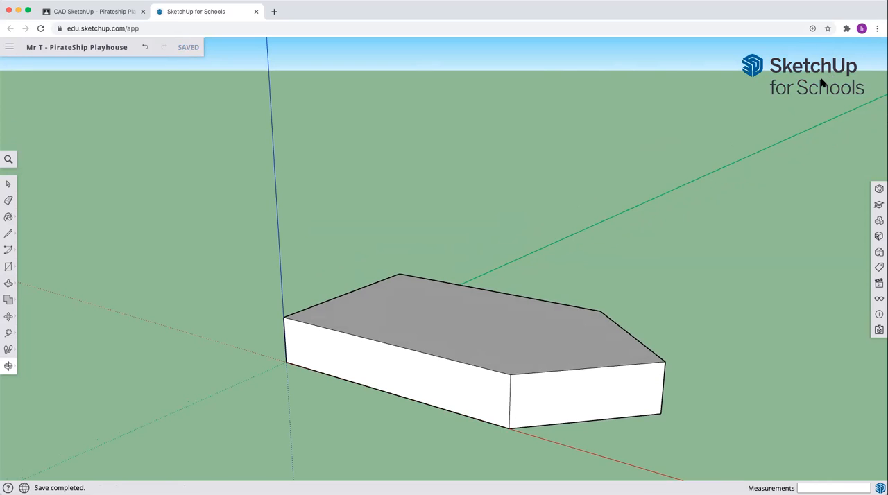